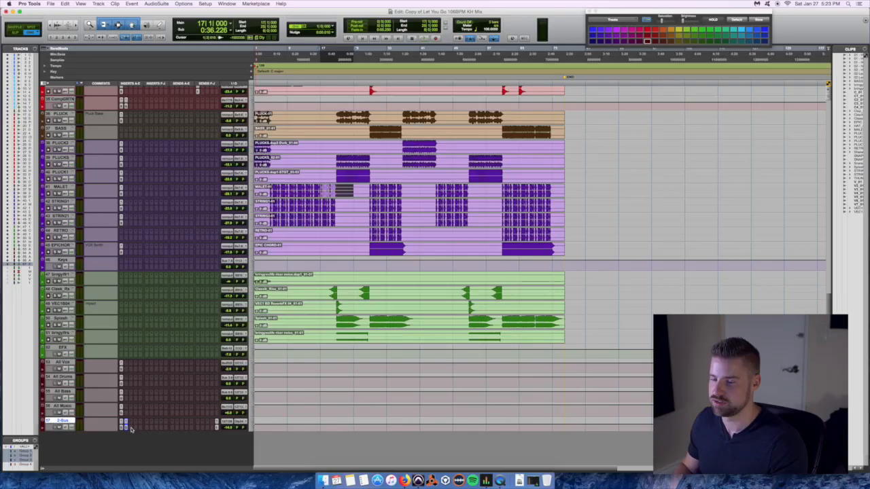
Step: Bring up the plugin menu on the mix bus track's next empty insert slot
{"action": "left_click", "coordinate": [125, 429]}
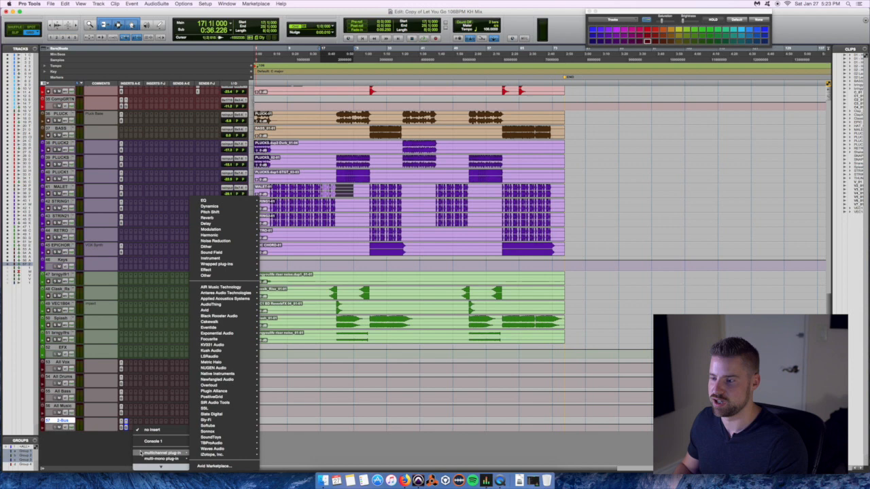